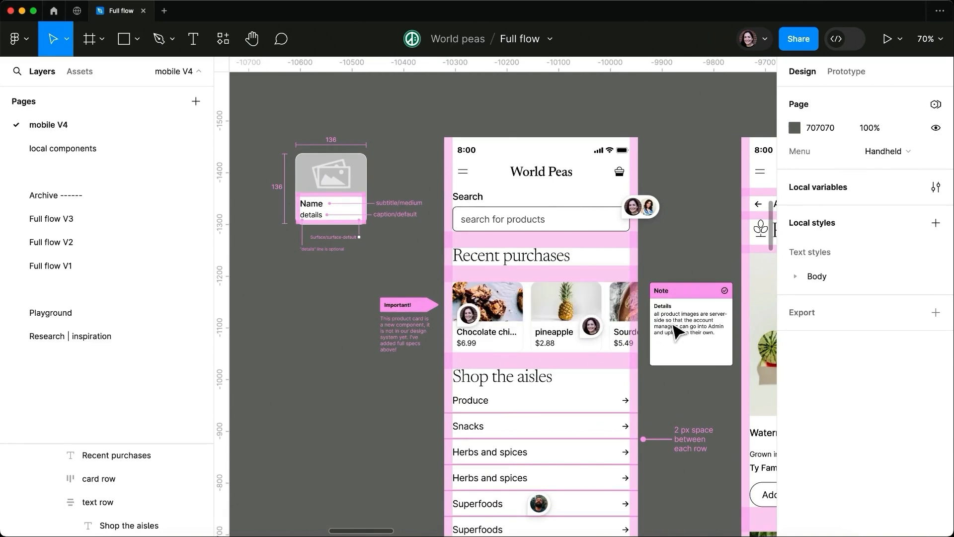
mouse_move(412, 339)
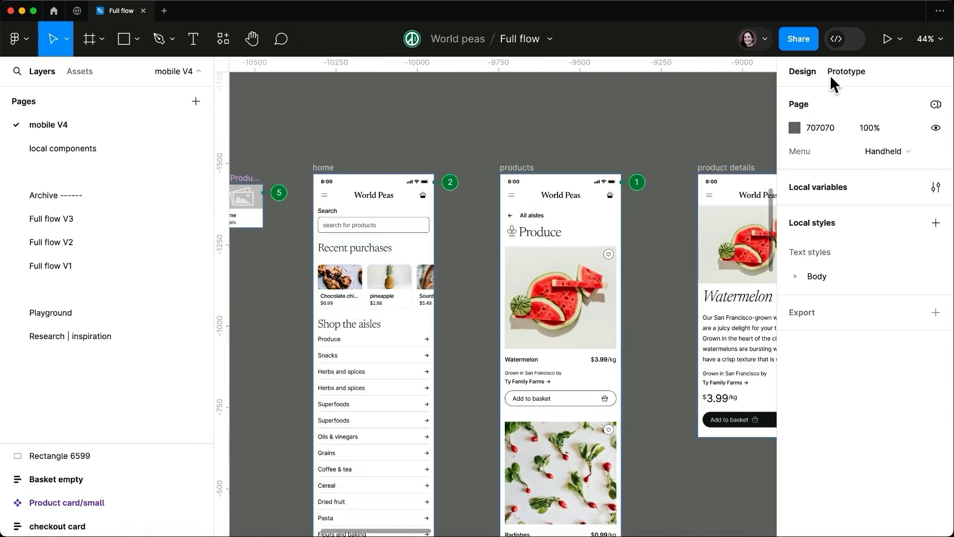
Annotate the card that product images 'are dynamic' with Height 136px, Width and Corner radius properties
left_click(853, 39)
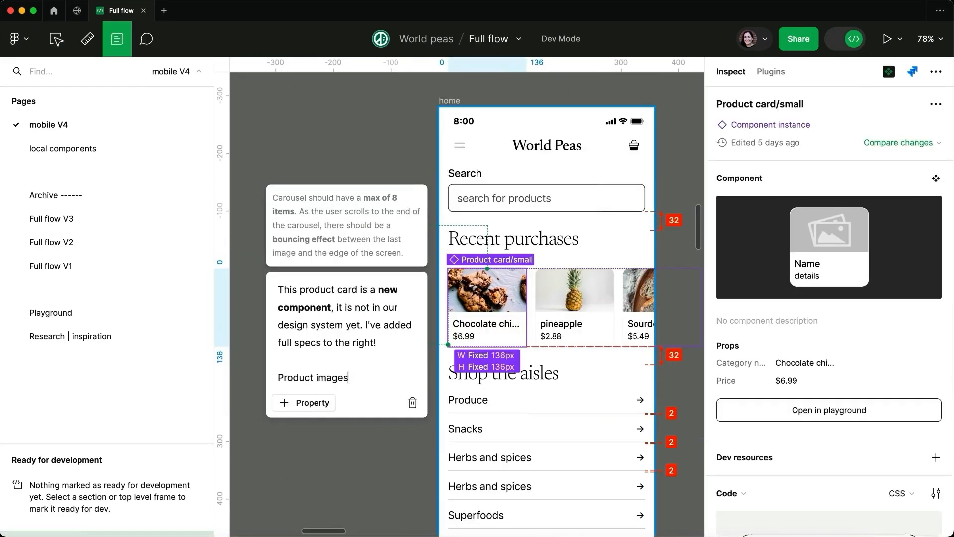
type("are dynamic")
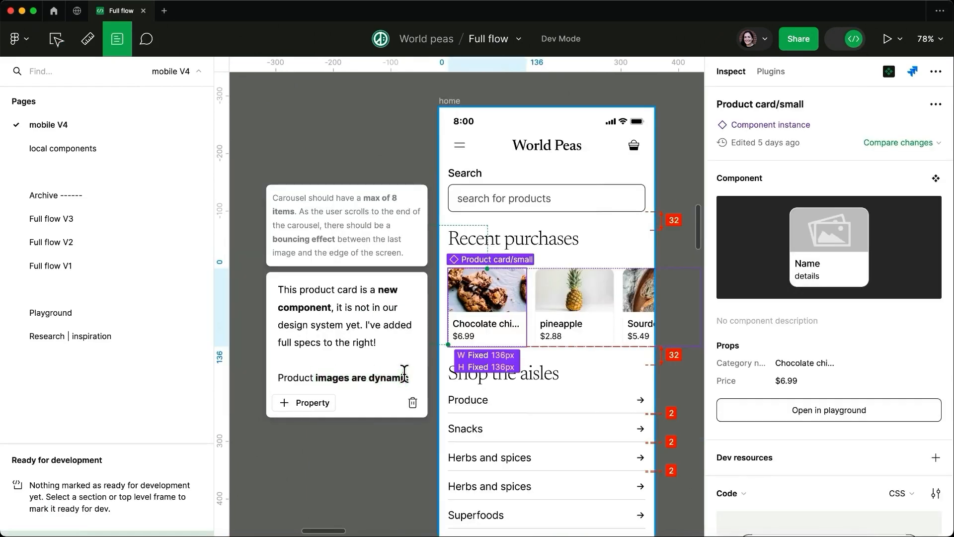
left_click(304, 403)
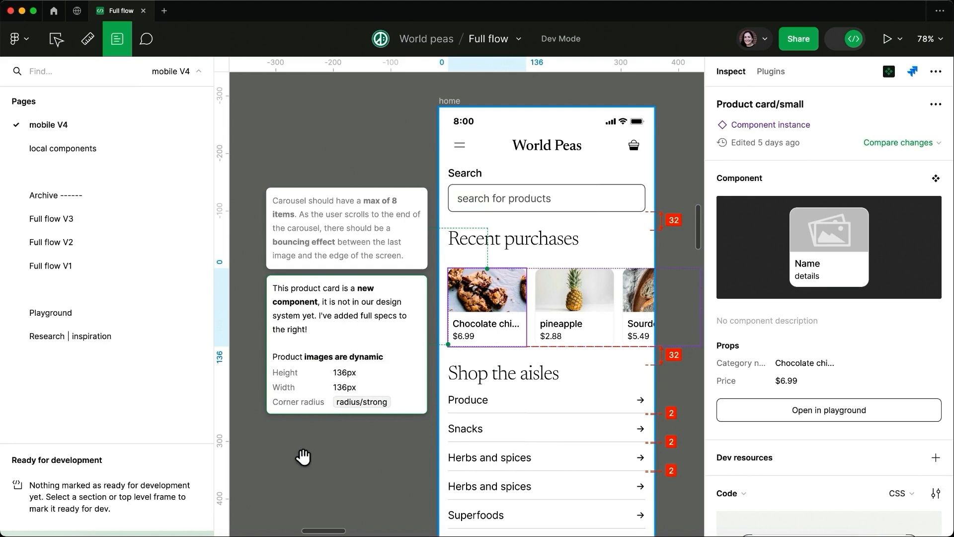
left_click(88, 39)
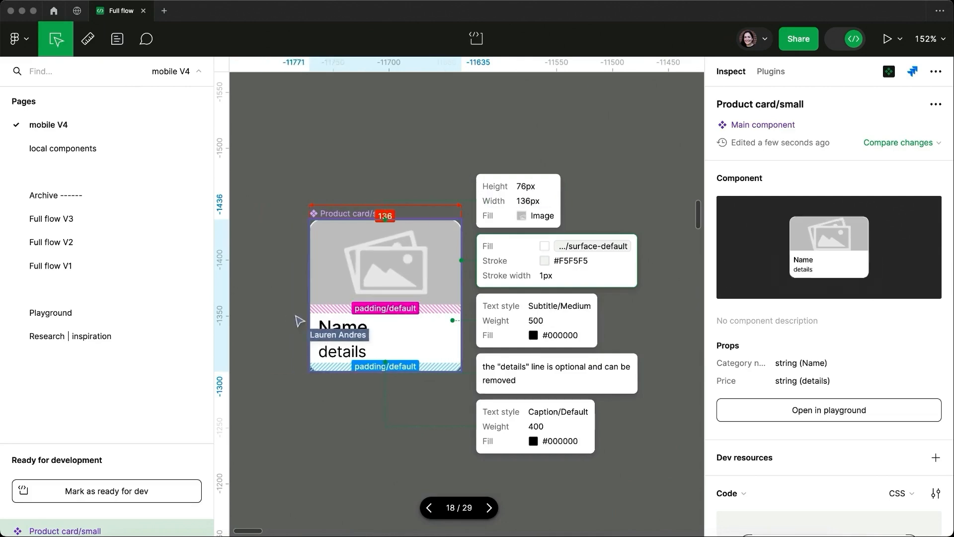
Widen the Product card/small component to 152px and draw Section 1 around the home screen
left_click_drag(462, 261, 471, 260)
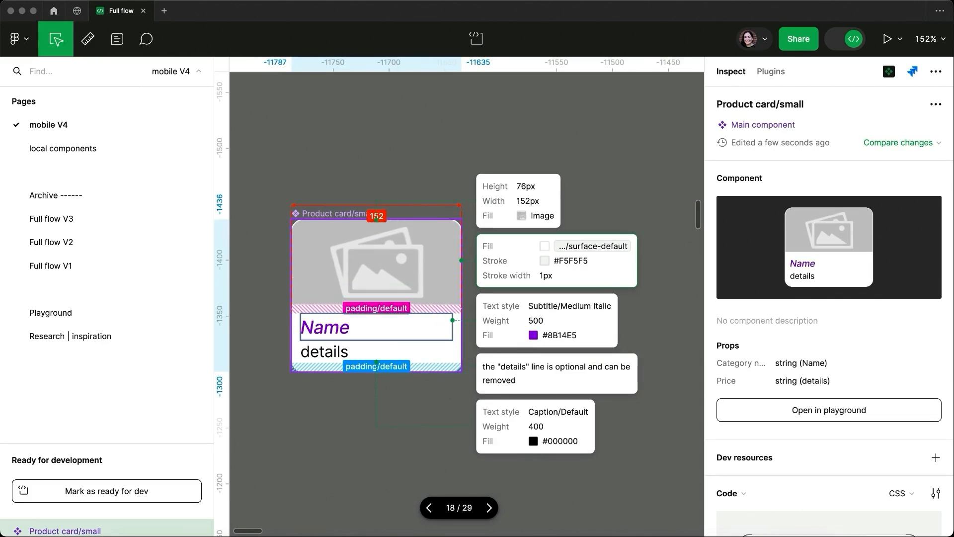
left_click(107, 38)
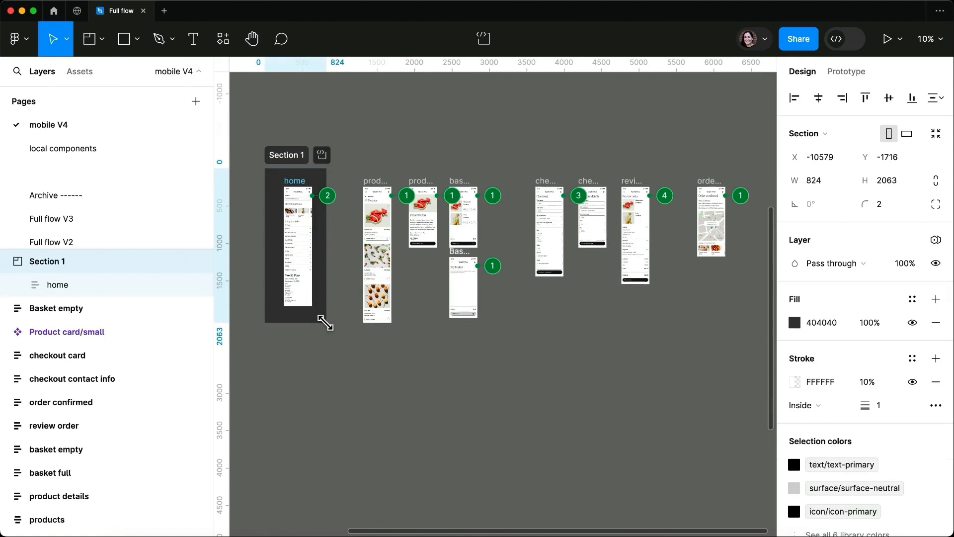
Enclose the product and checkout screens in Sections 2–4 and mark Section 2 ready for dev
left_click(89, 38)
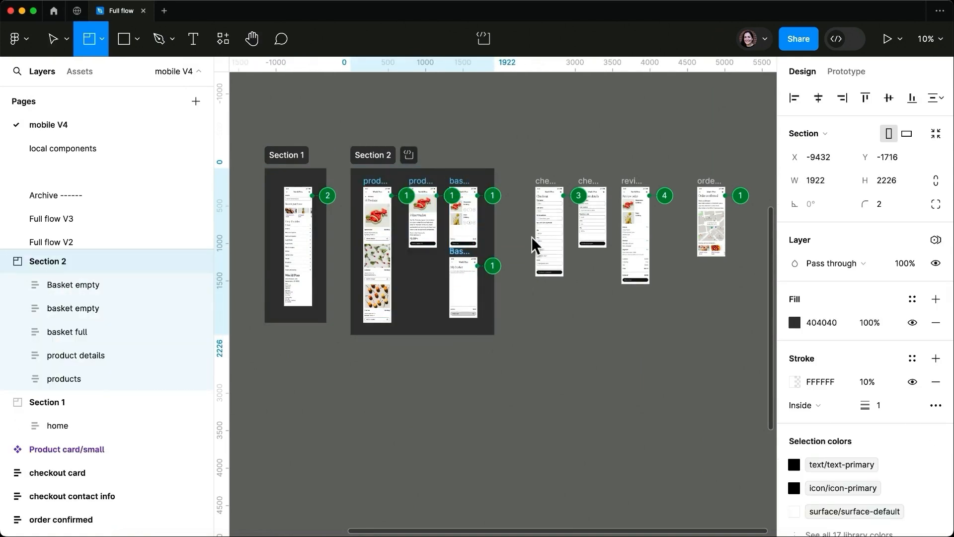
left_click(538, 155)
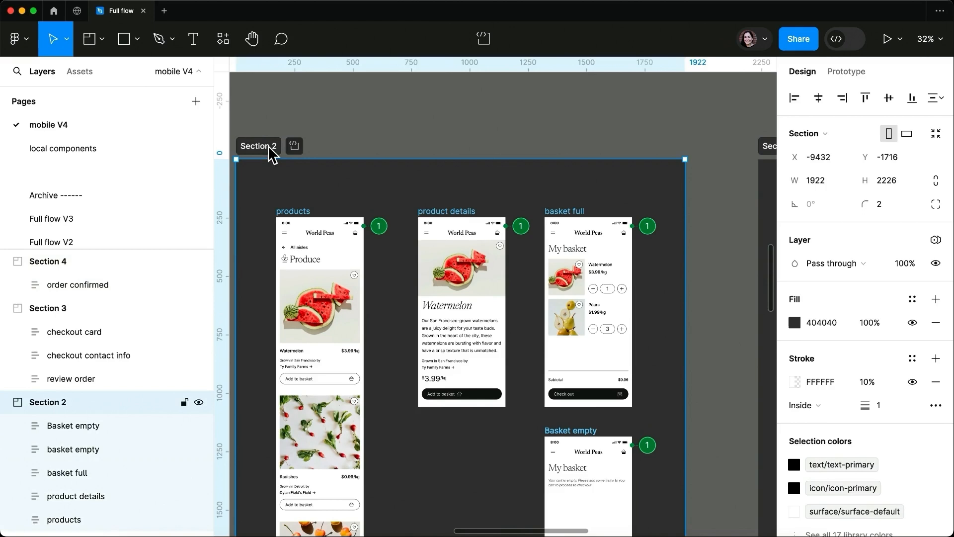
left_click(483, 38)
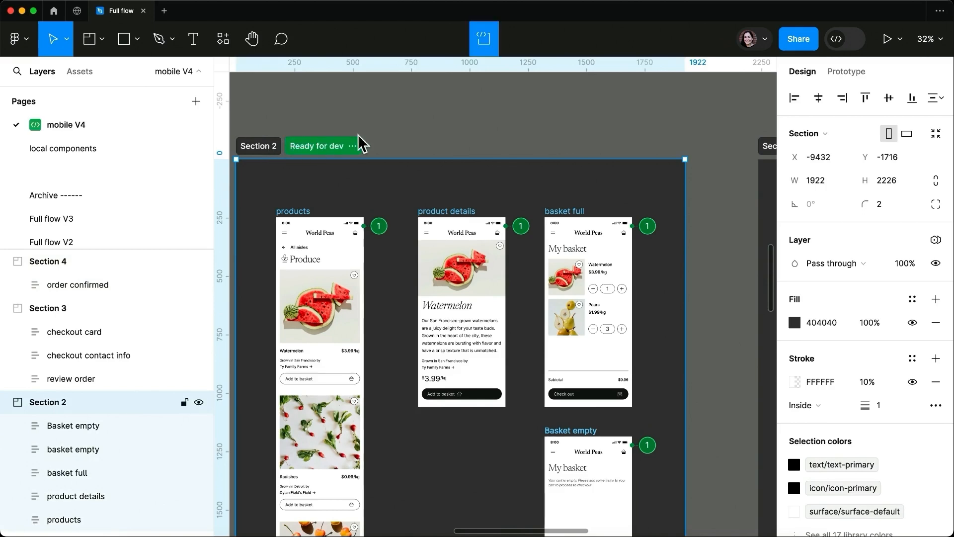
left_click(845, 38)
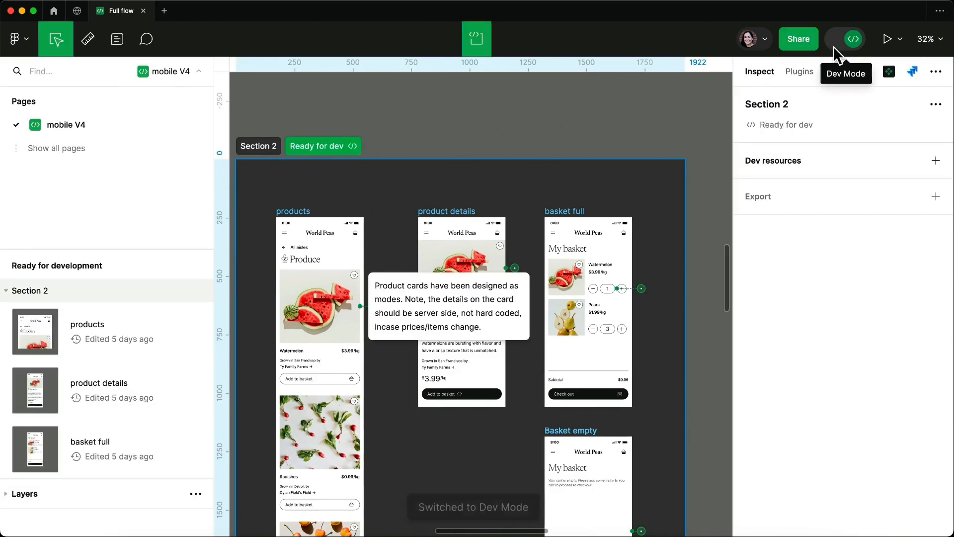
mouse_move(142, 327)
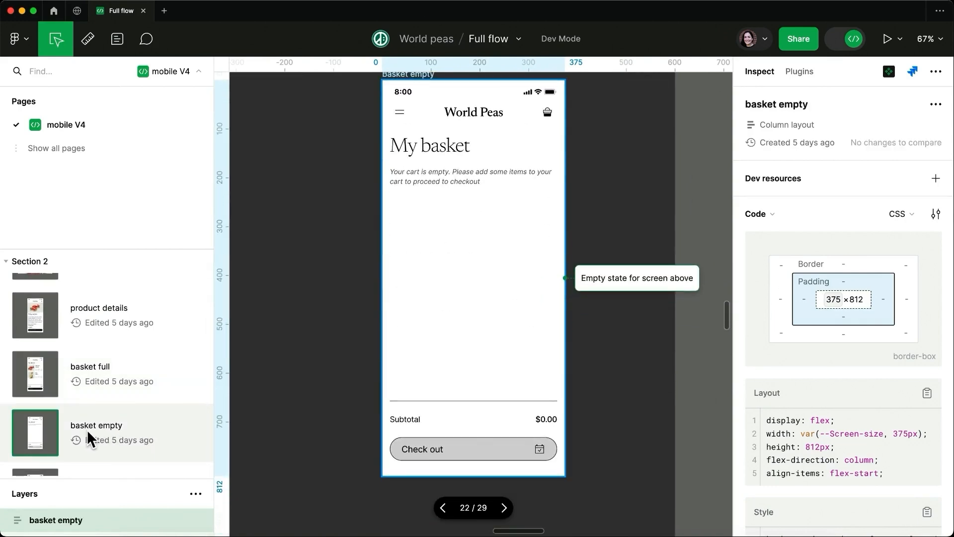
mouse_move(102, 454)
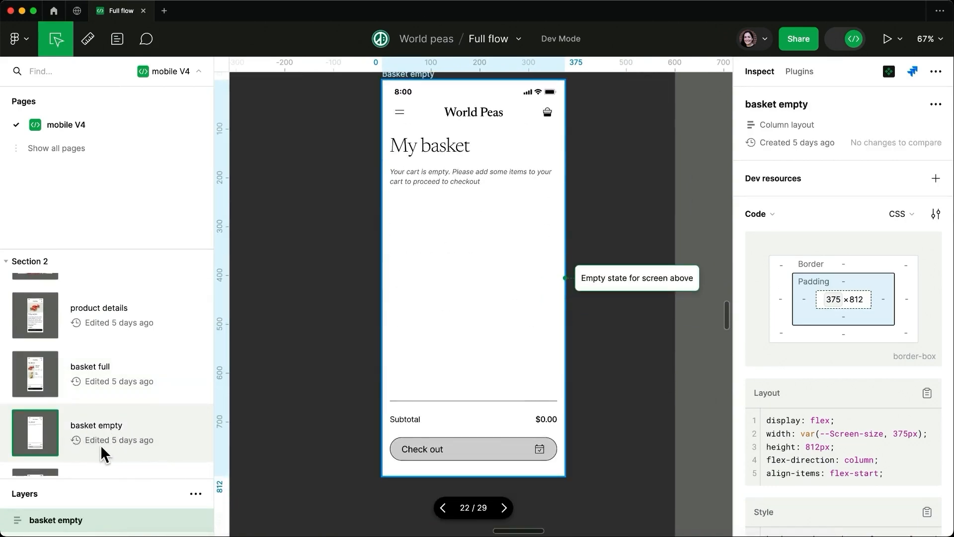
mouse_move(161, 448)
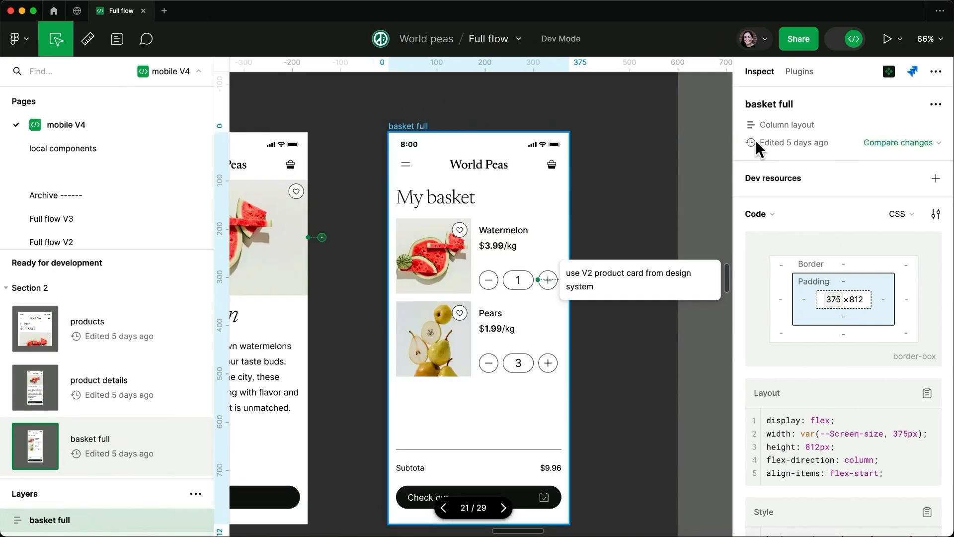
mouse_move(825, 151)
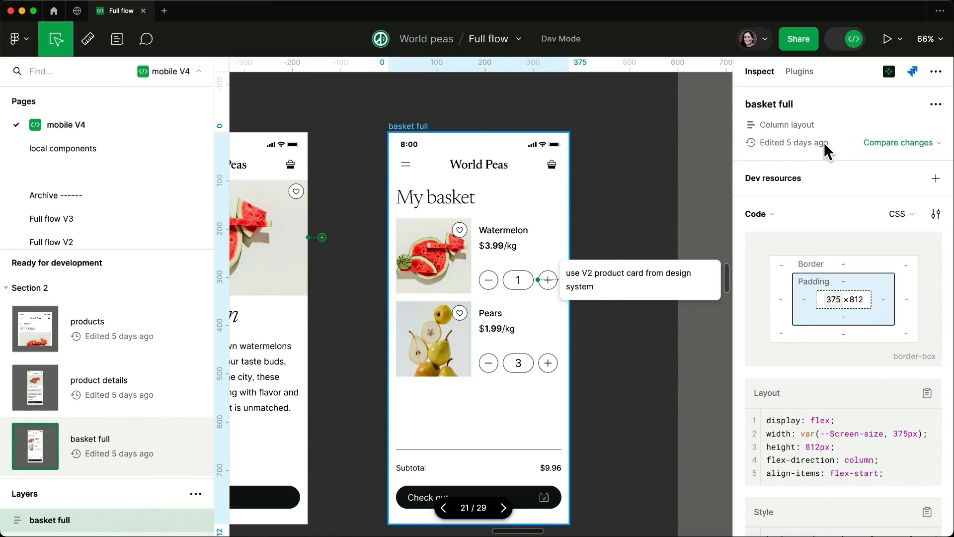
mouse_move(900, 142)
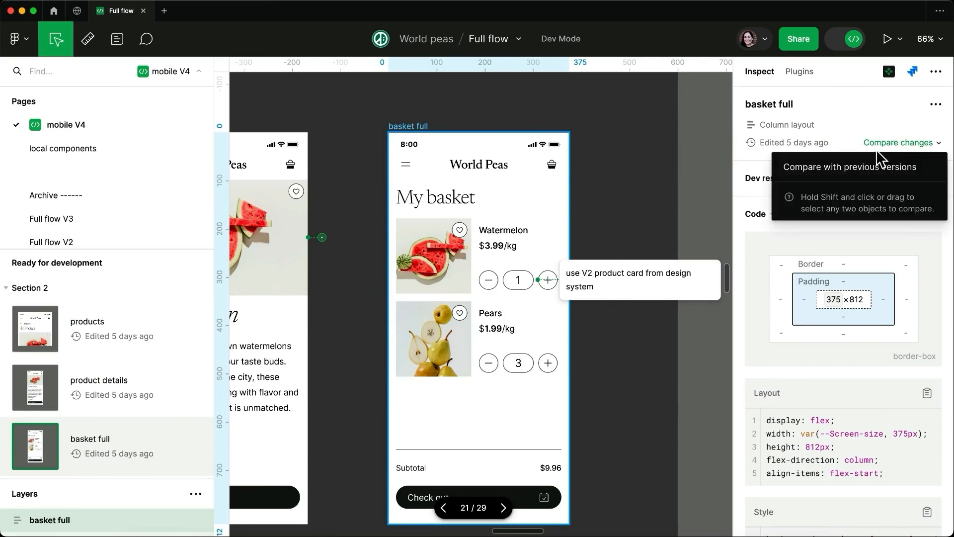
Compare the basket full frame with previous versions and inspect the Quantity Selector code differences inside Item Info
left_click(898, 142)
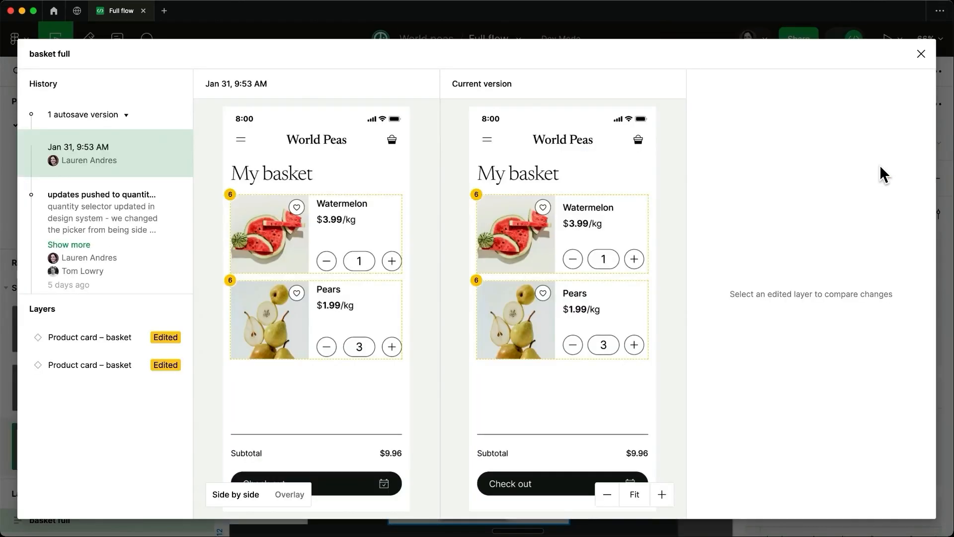
mouse_move(628, 174)
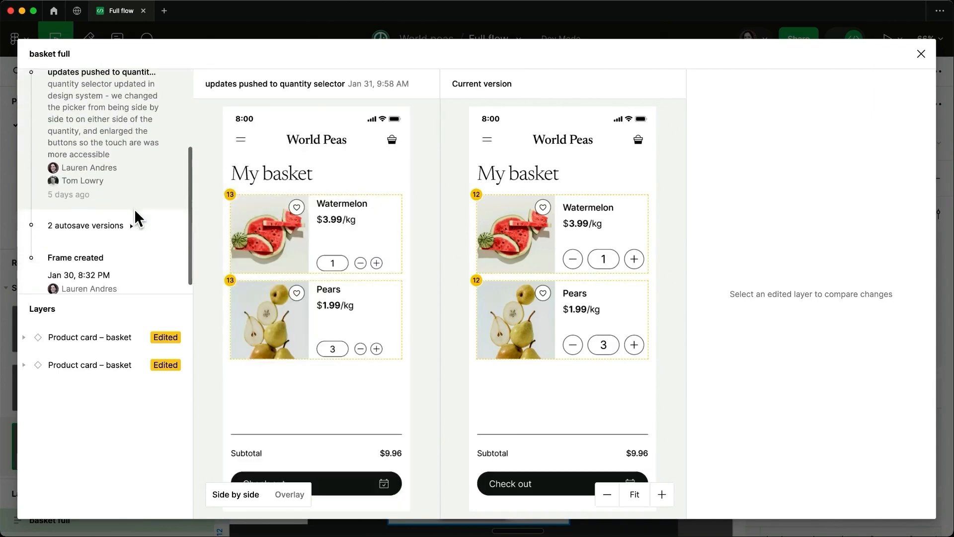
left_click(86, 225)
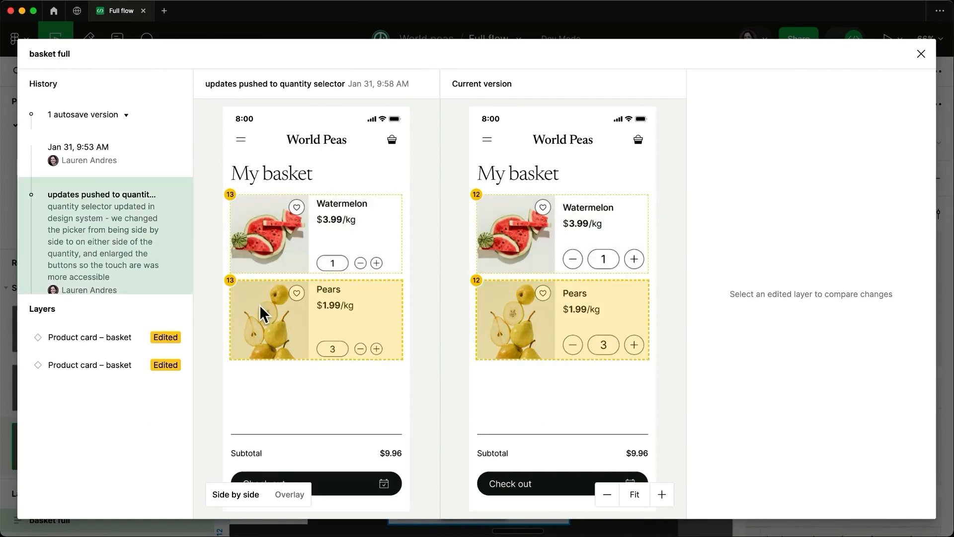
left_click(89, 365)
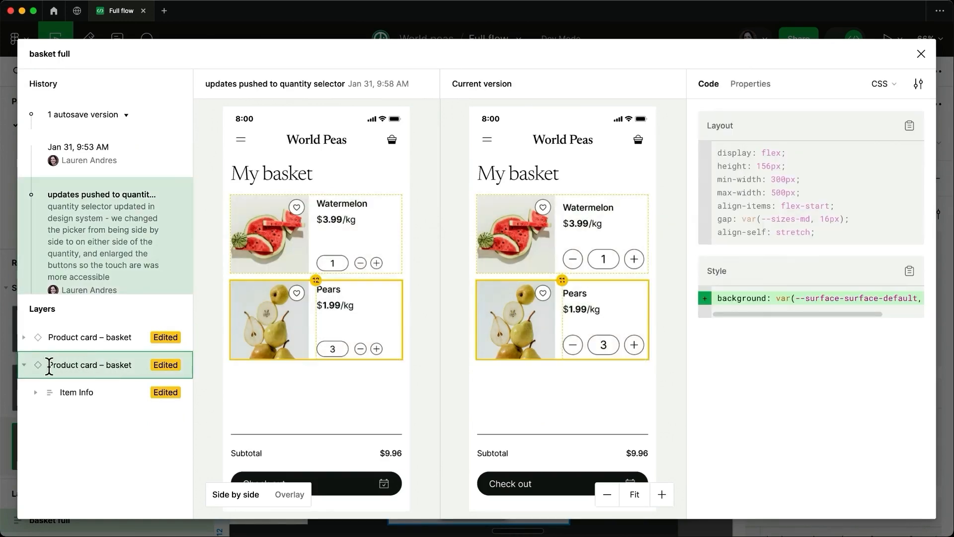
left_click(76, 392)
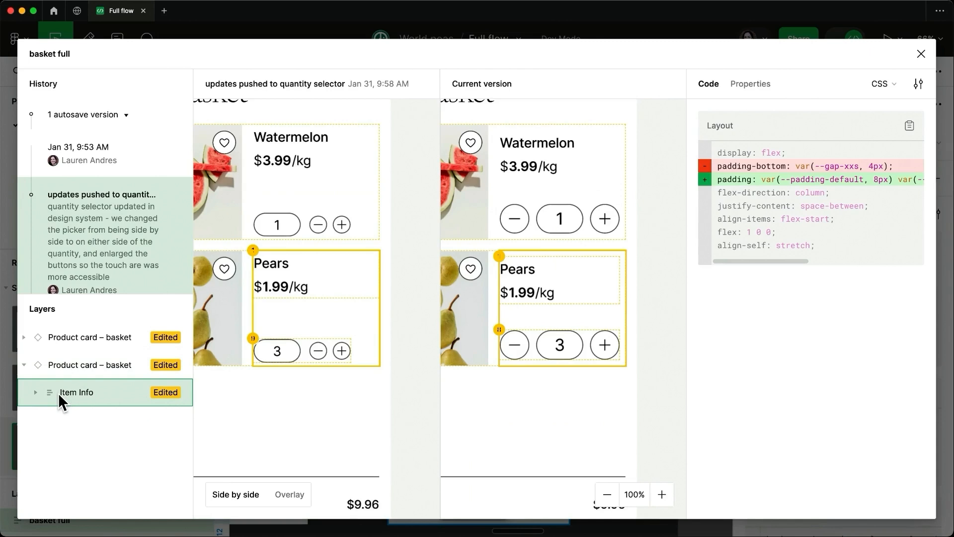
left_click(35, 392)
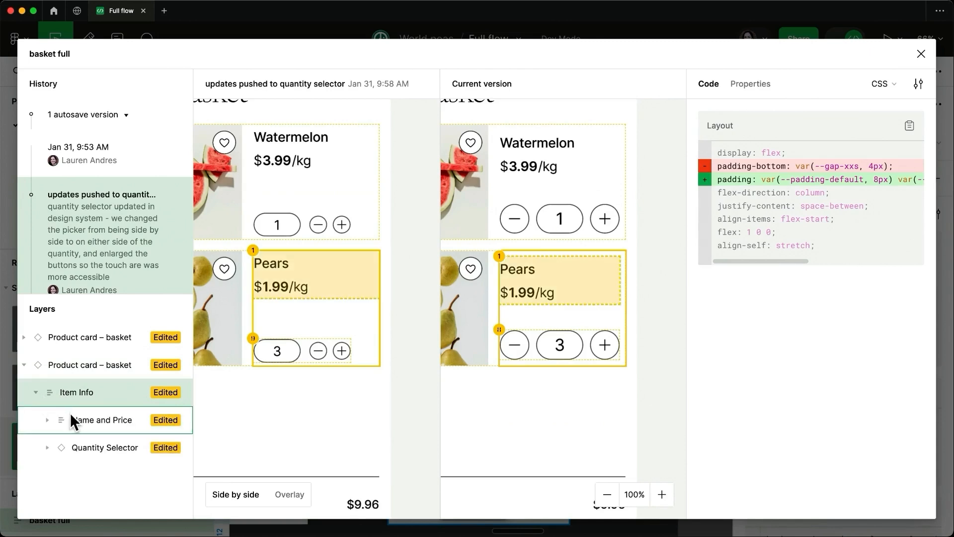
left_click(104, 447)
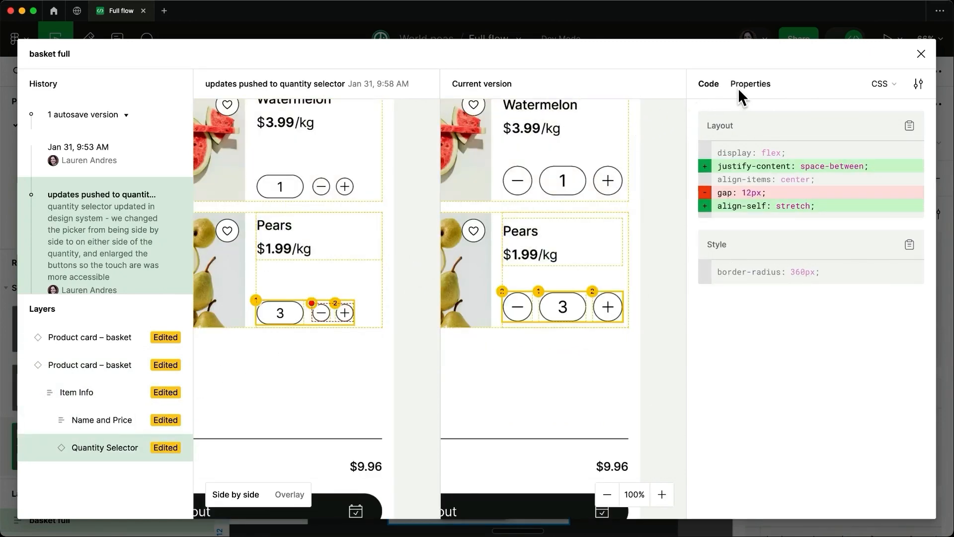
View the Quantity Selector changes as properties, overlay old and current versions, then select the Inactive secondary button too
left_click(750, 83)
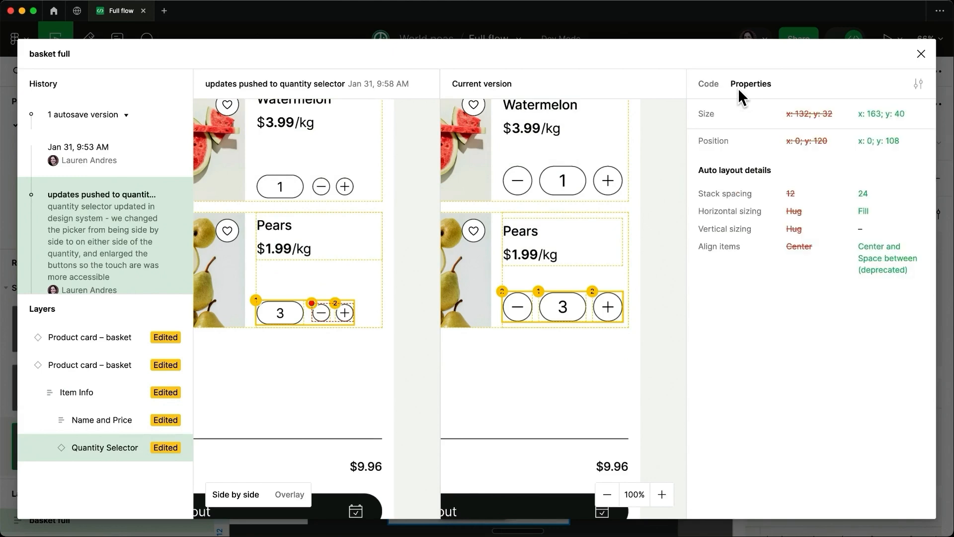
mouse_move(237, 475)
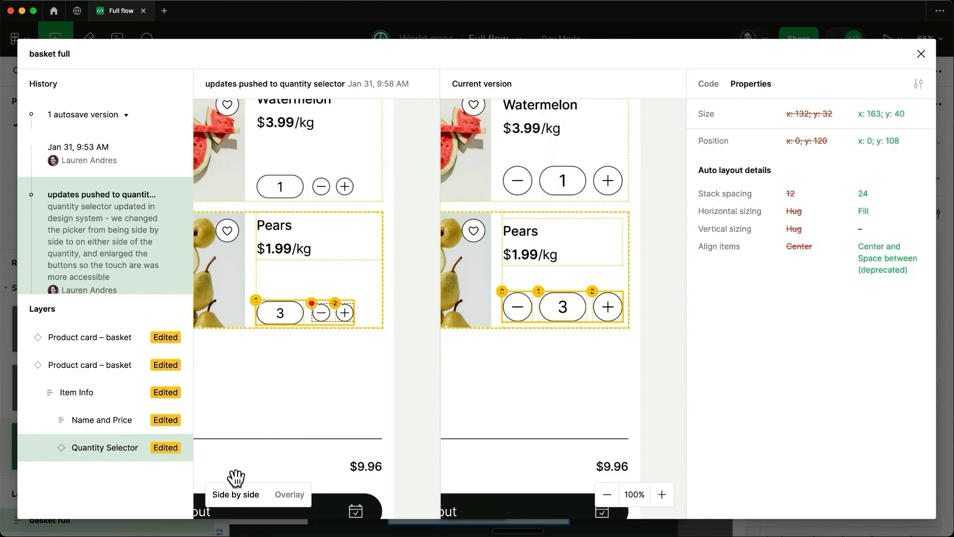
left_click(289, 494)
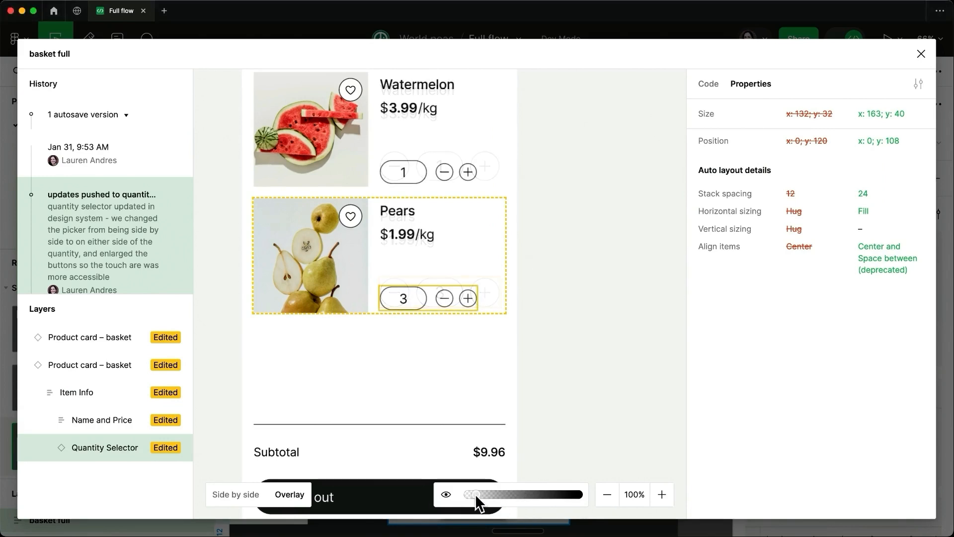
left_click_drag(474, 494, 519, 494)
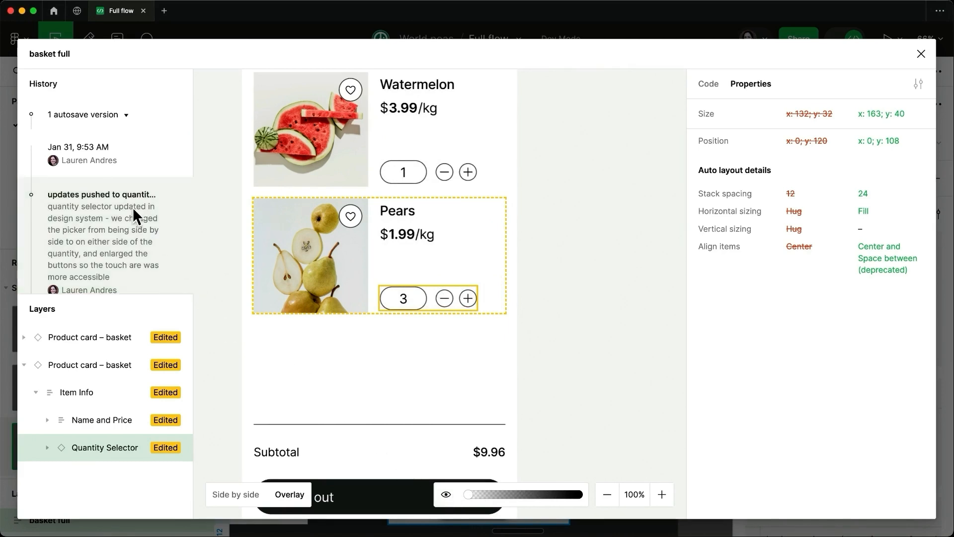
left_click(920, 54)
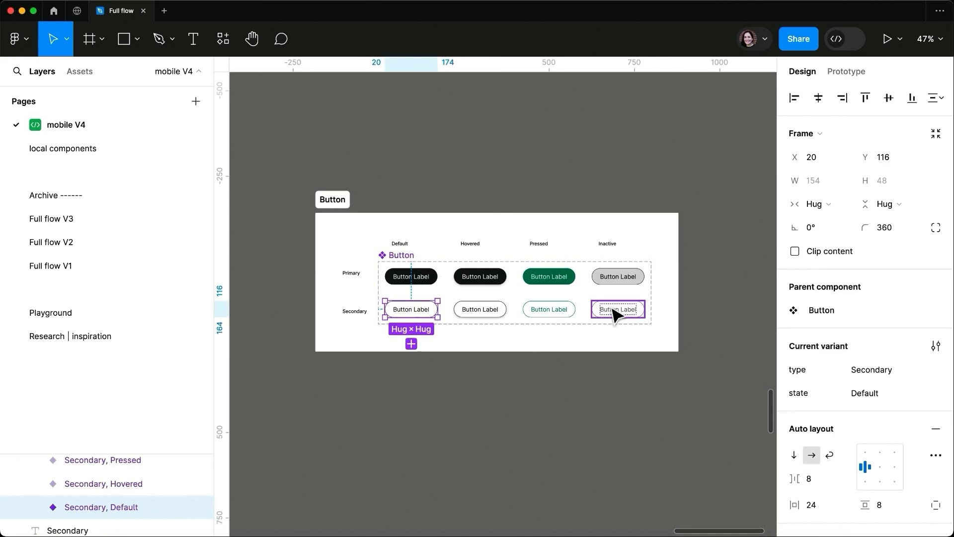
Compare the Default and Inactive secondary buttons, revealing the added 0.70 opacity in Code and Properties
left_click(866, 39)
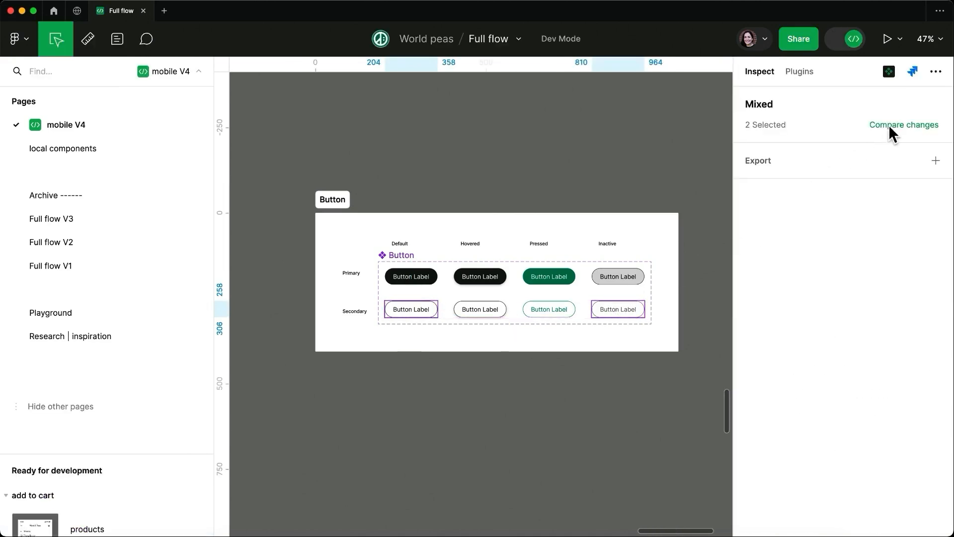
left_click(903, 125)
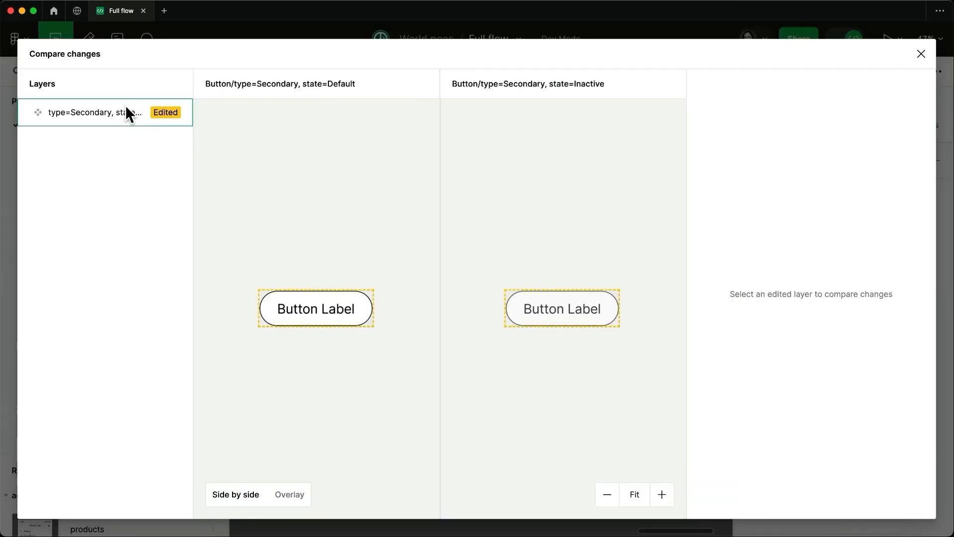
left_click(94, 113)
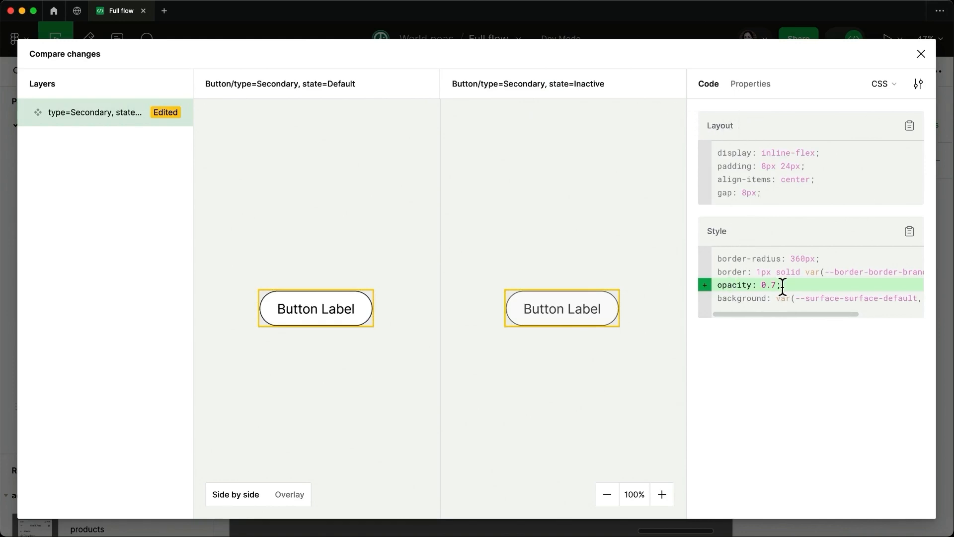
left_click(752, 83)
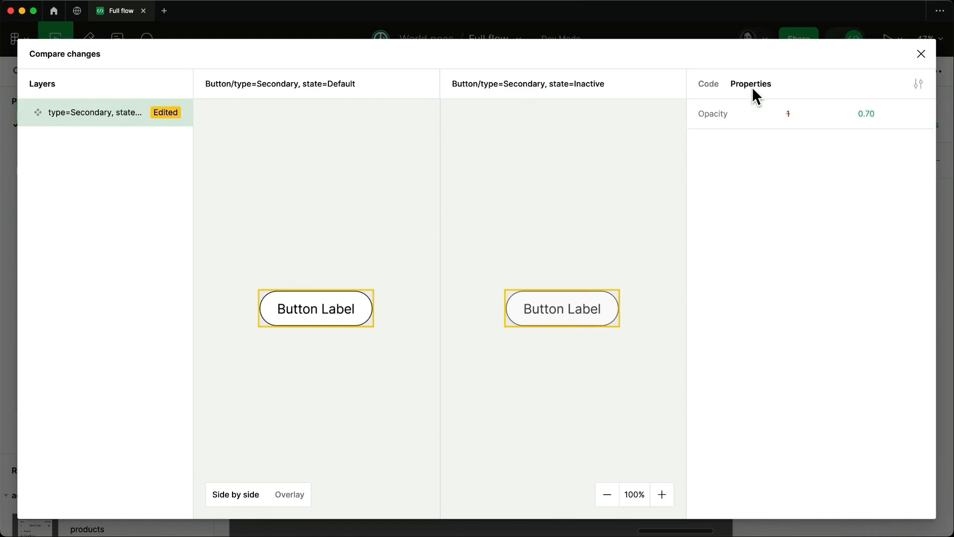
Overlay the two button variants, close the comparison and select the checkout card
left_click(865, 113)
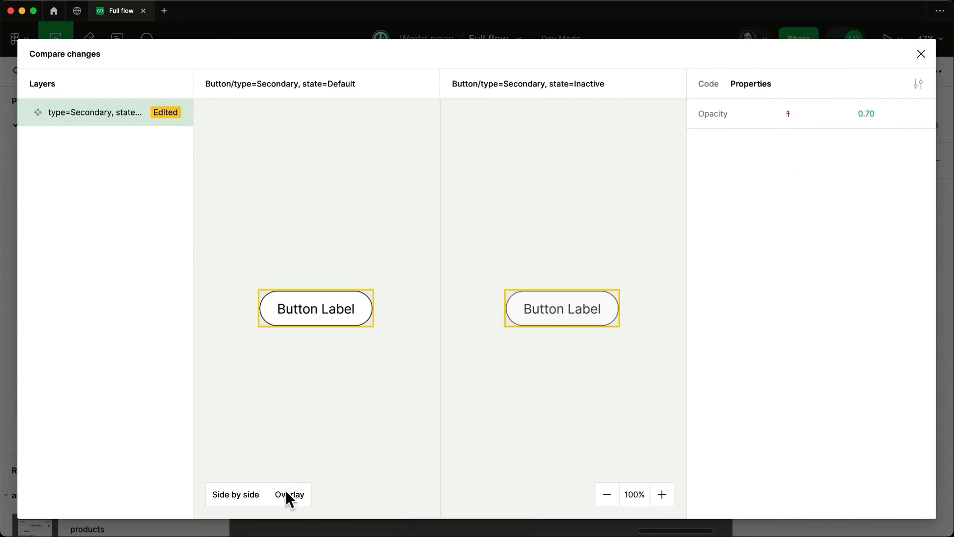
left_click(289, 494)
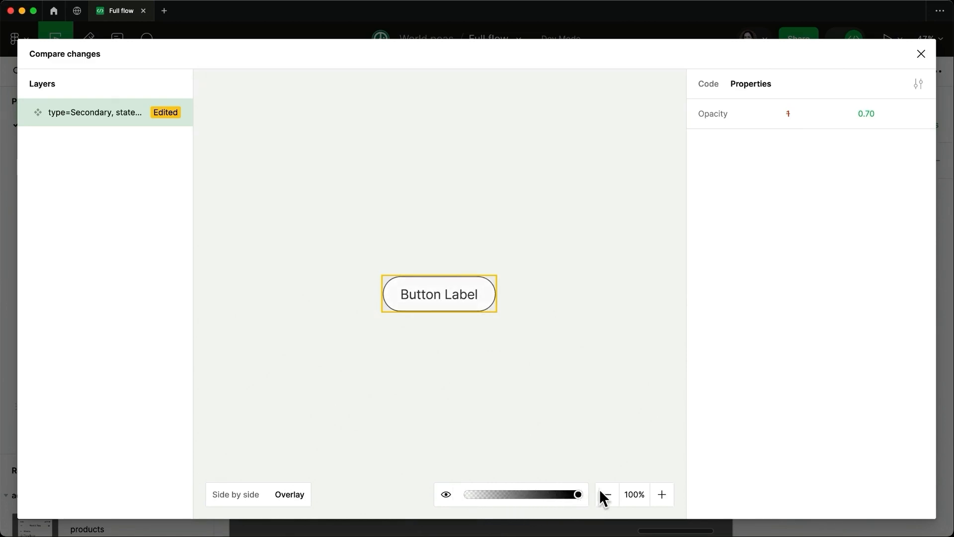
left_click(920, 53)
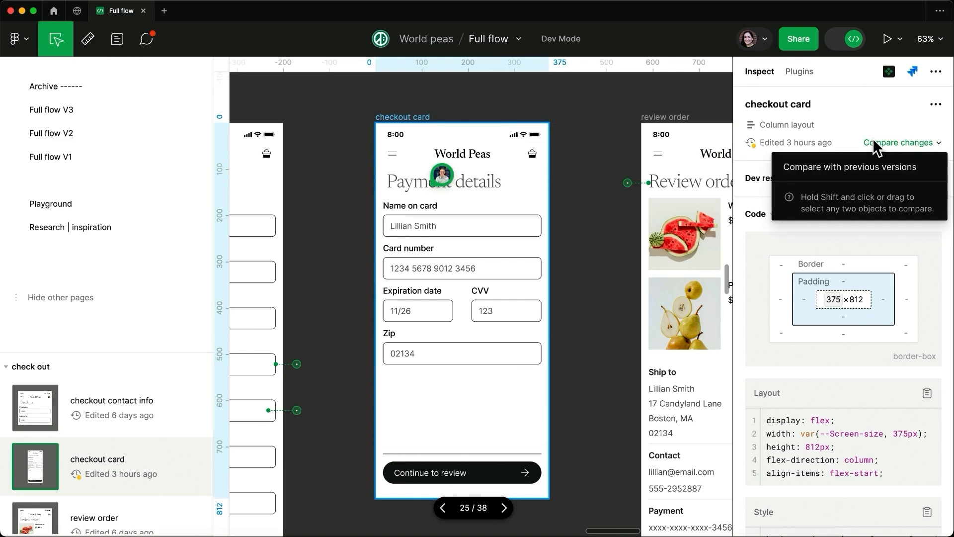
Compare the checkout card with the last-viewed version, inspect Payment details and overlay the Expiration date, CVV and Zip changes
left_click(900, 142)
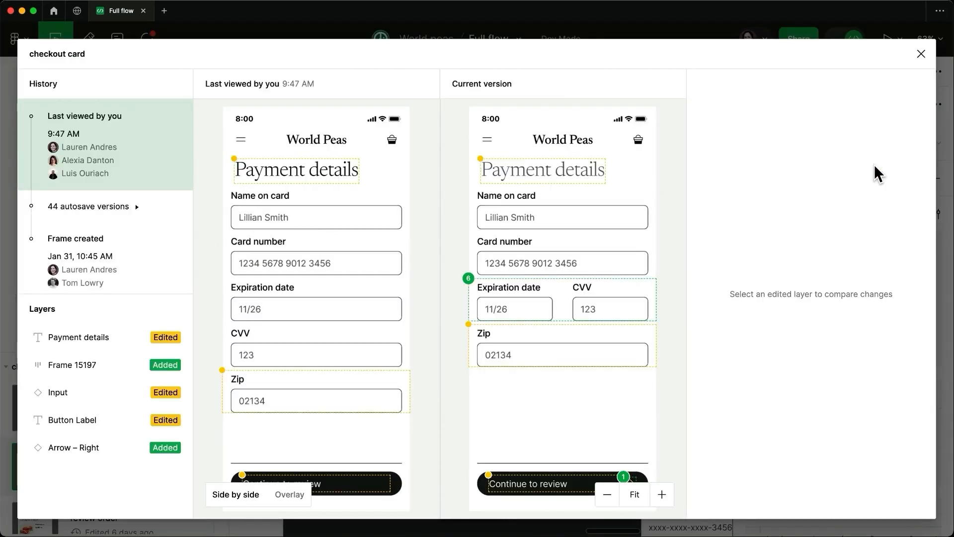
mouse_move(861, 173)
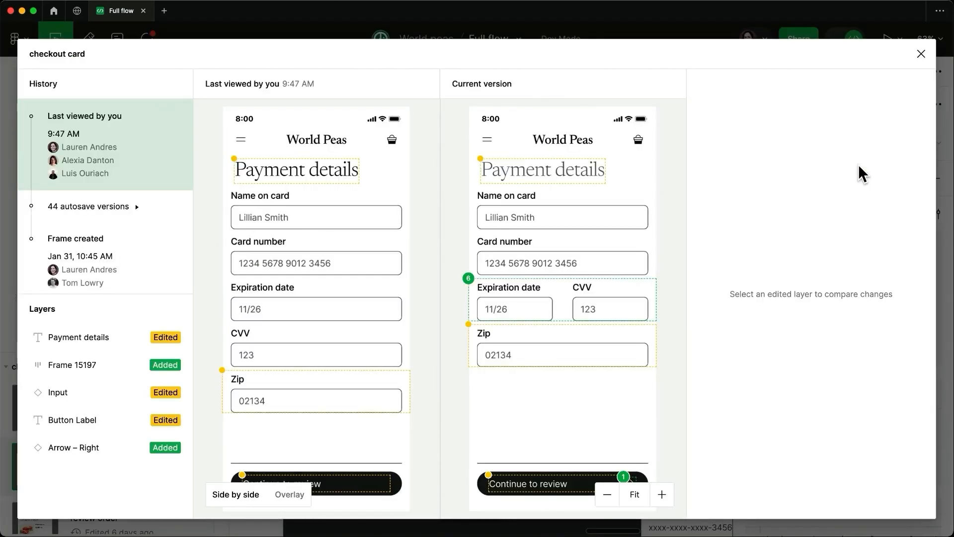
left_click(78, 337)
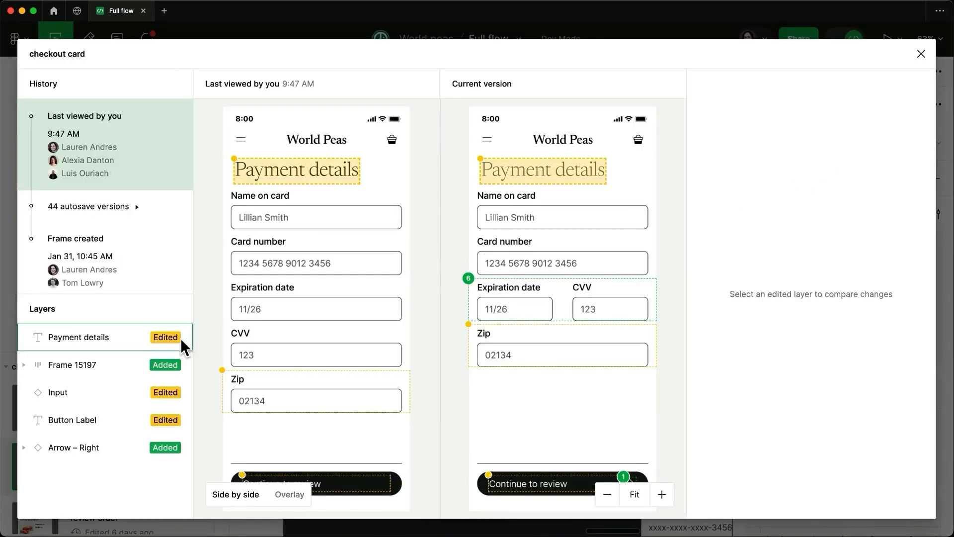
left_click(57, 392)
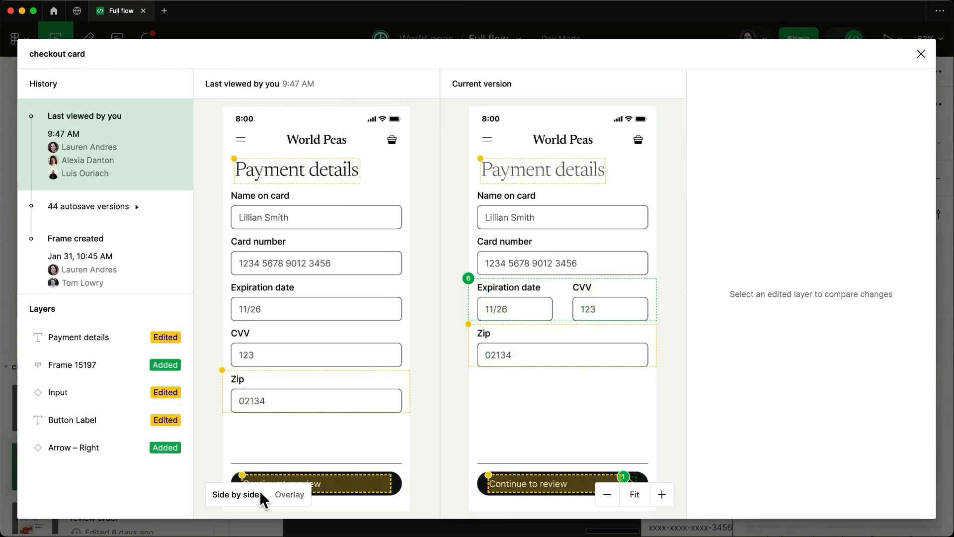
left_click(289, 494)
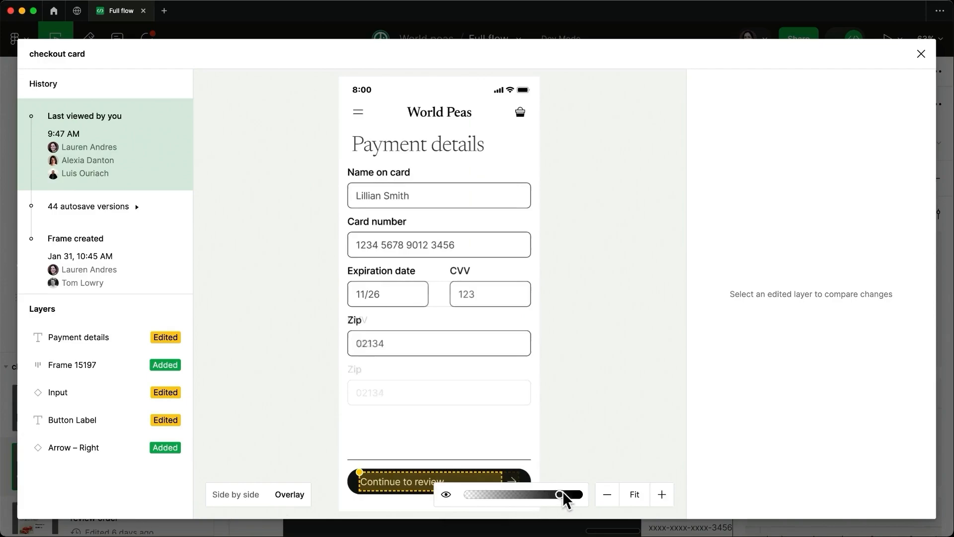